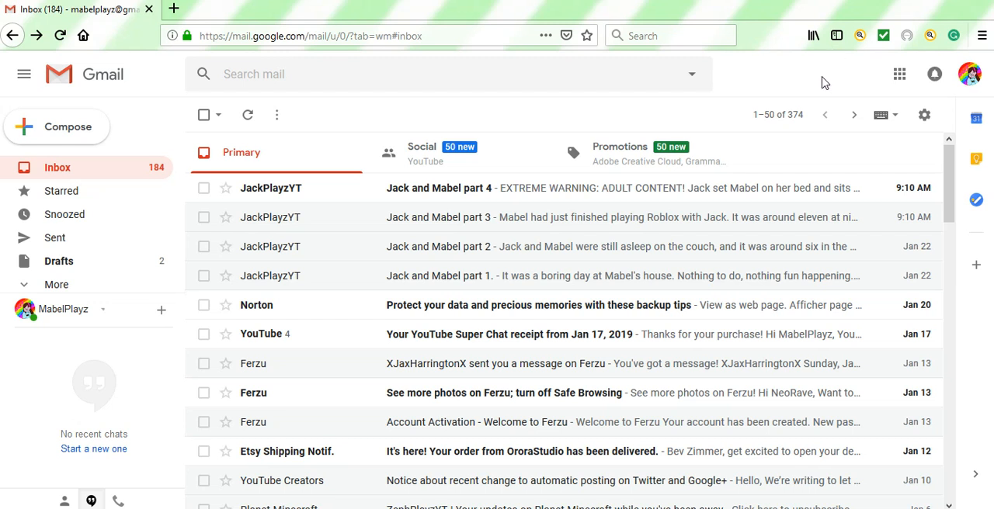
mouse_move(810, 73)
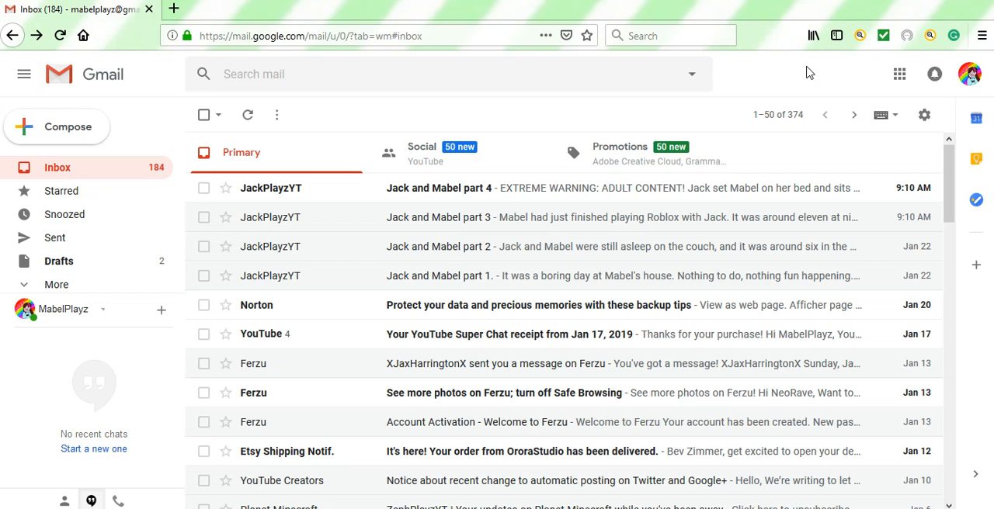
mouse_move(487, 188)
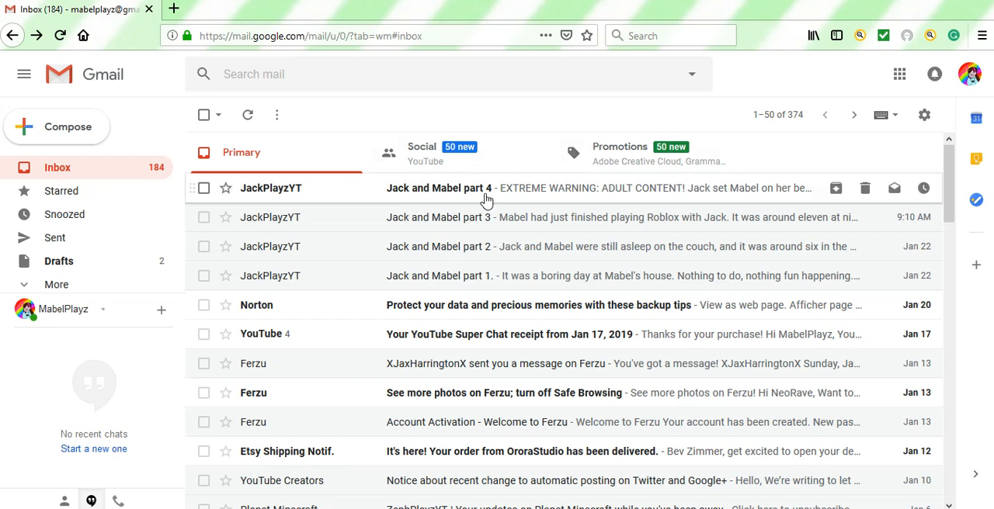
mouse_move(654, 196)
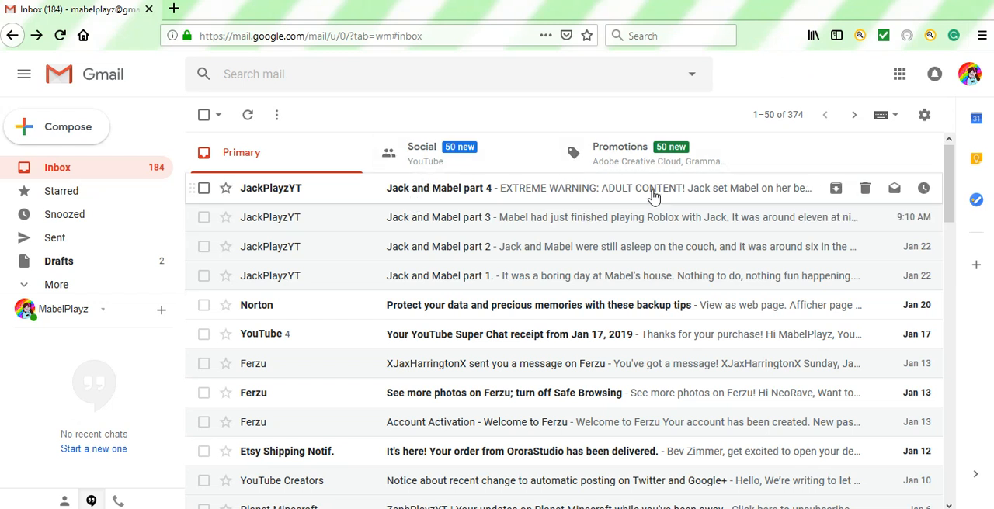
mouse_move(697, 196)
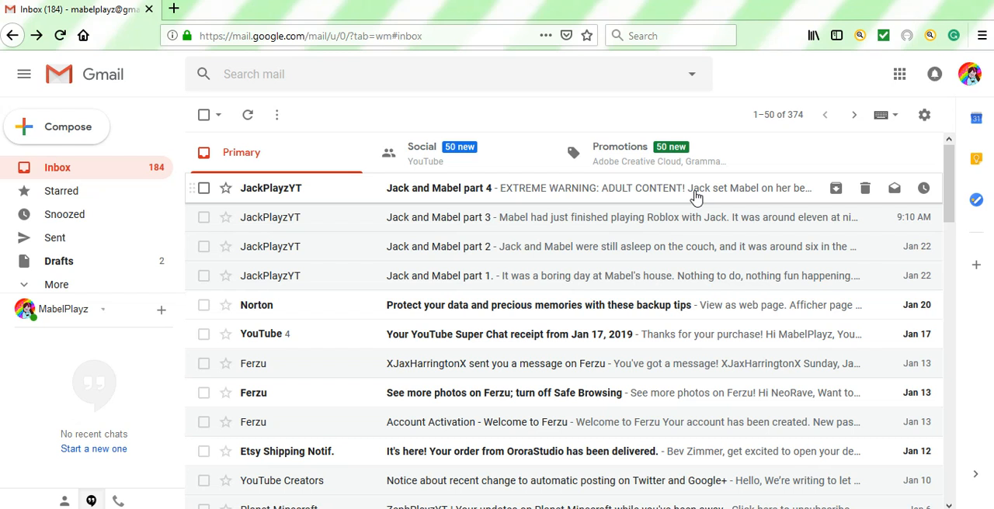
mouse_move(782, 193)
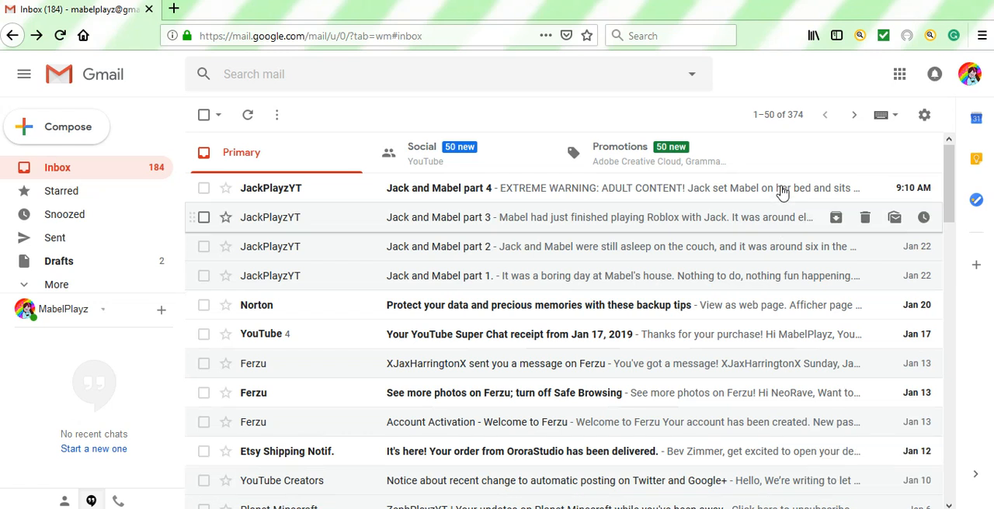
mouse_move(792, 160)
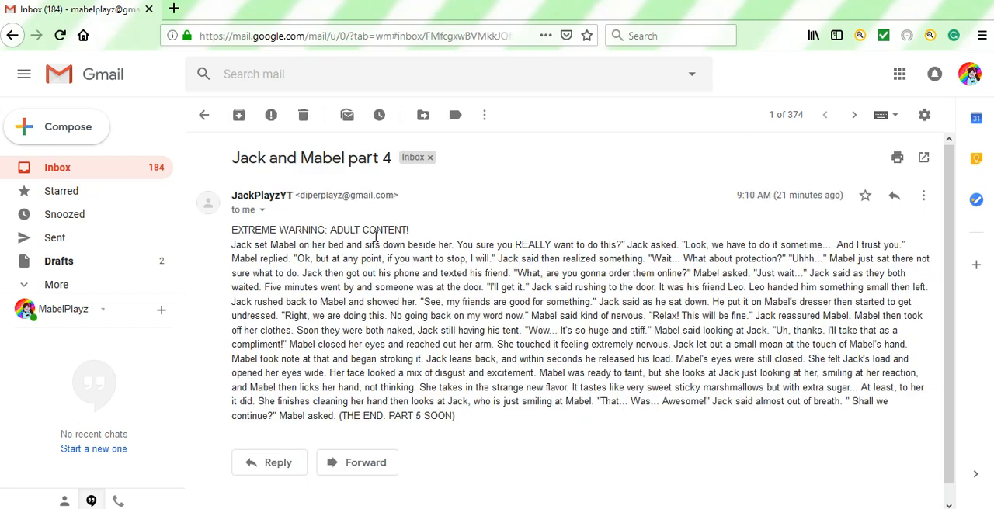
double_click(270, 230)
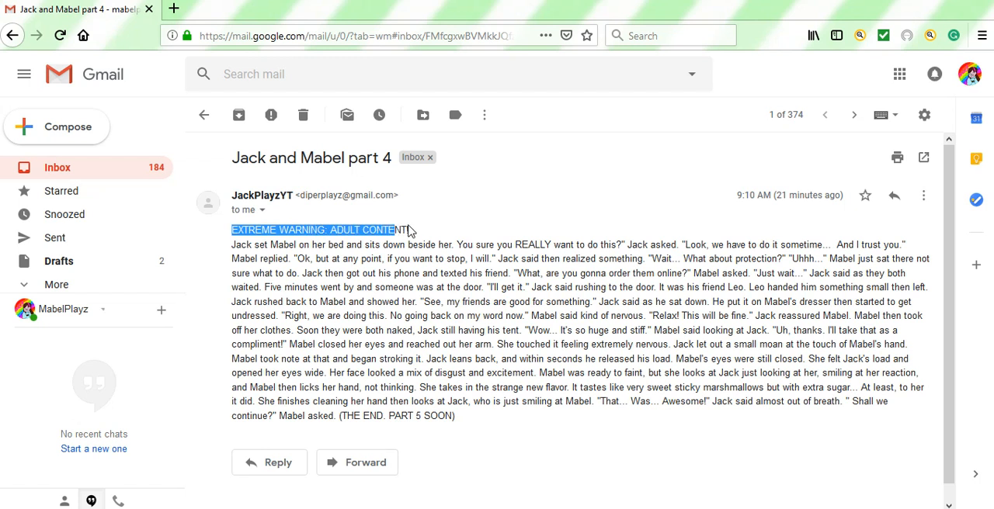
left_click(435, 233)
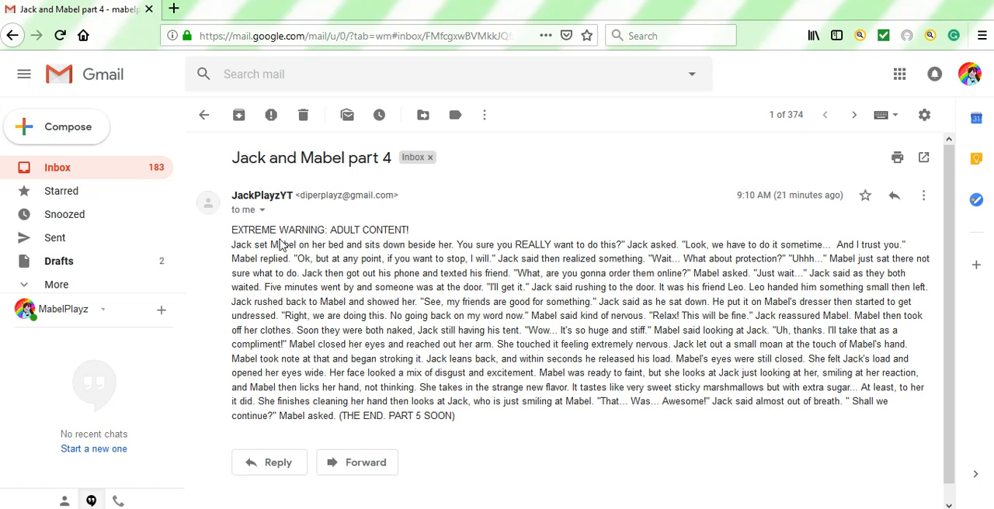
mouse_move(280, 244)
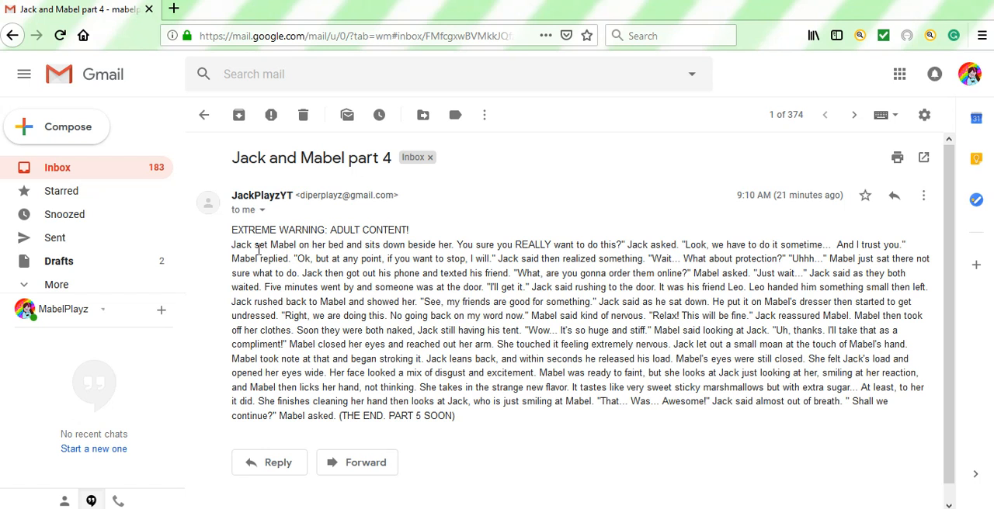
mouse_move(457, 210)
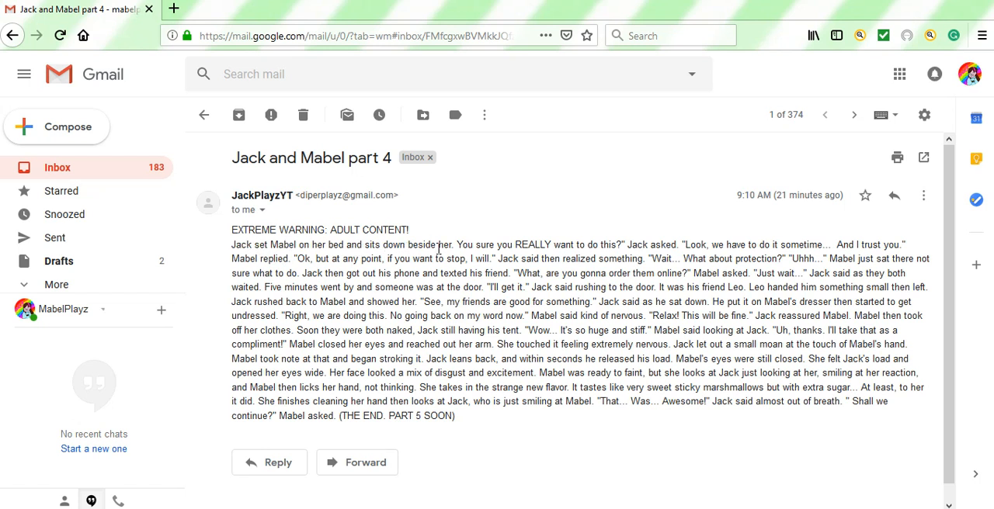
mouse_move(462, 245)
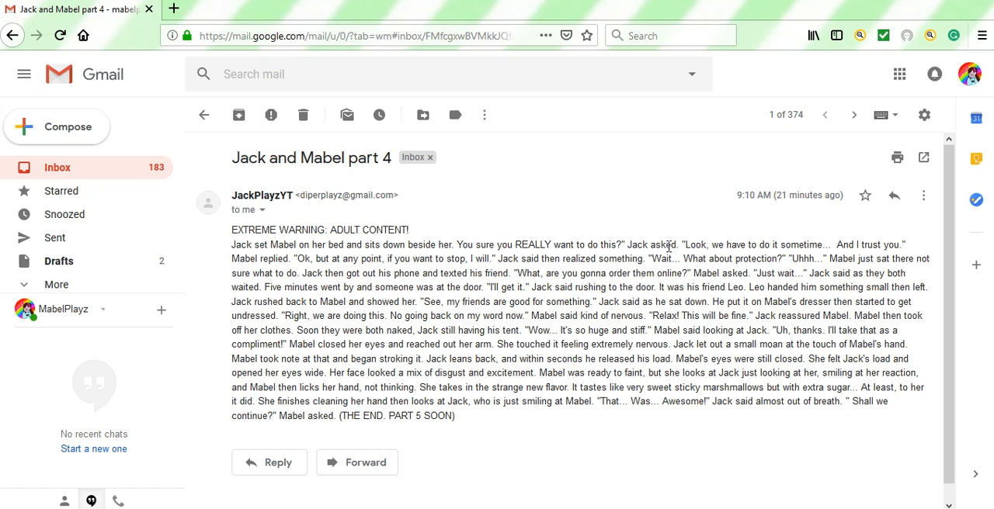
mouse_move(702, 242)
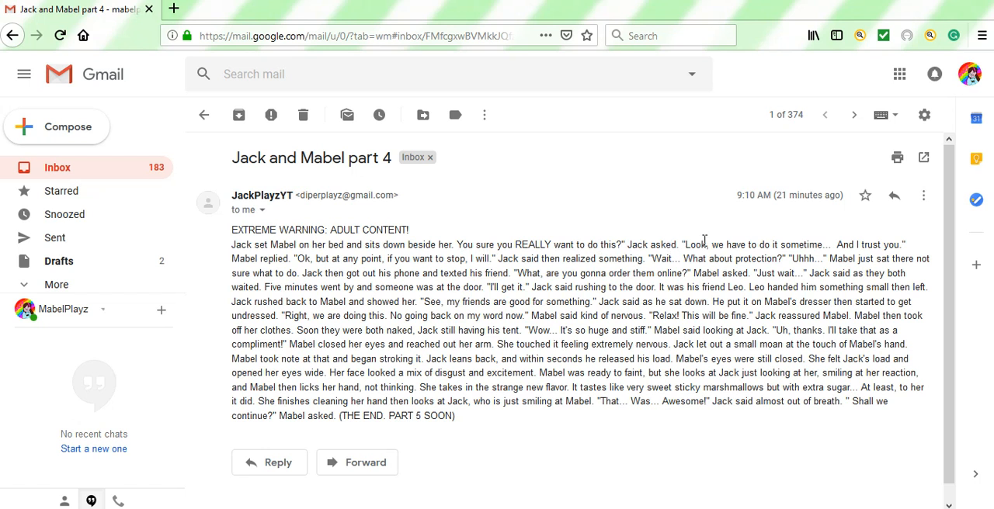
mouse_move(804, 245)
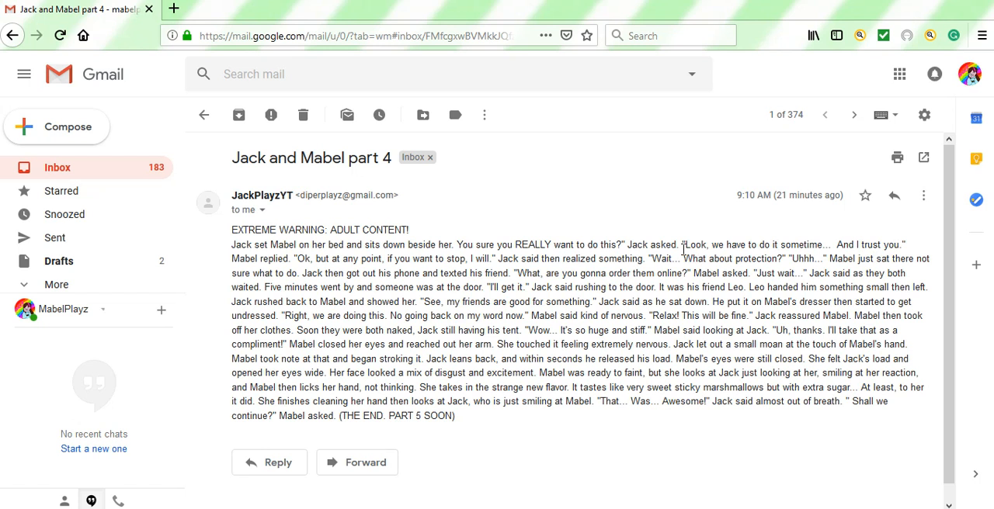
mouse_move(791, 262)
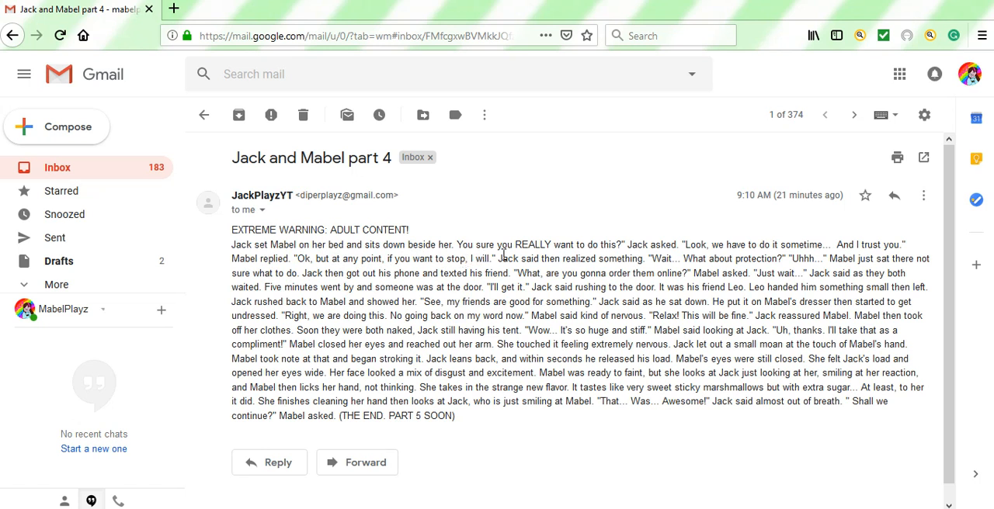
mouse_move(598, 264)
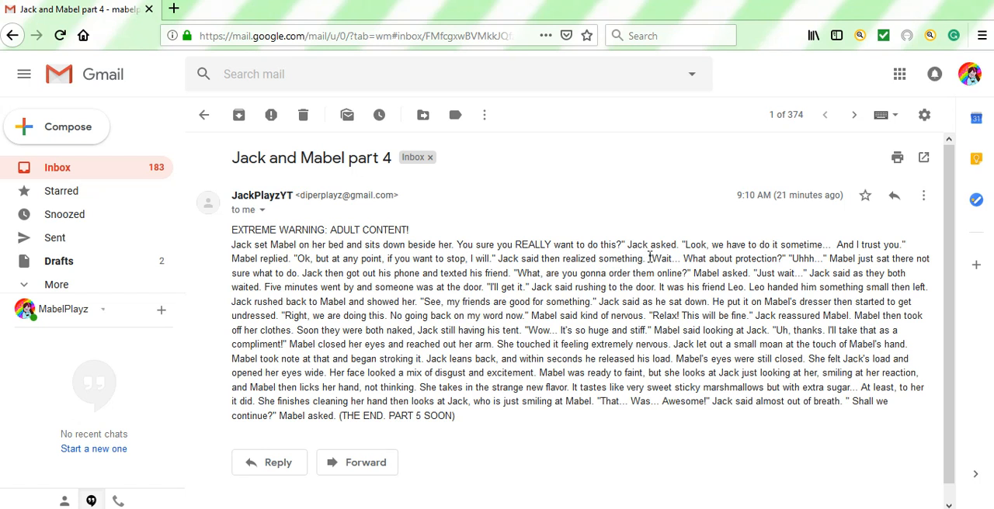
mouse_move(701, 259)
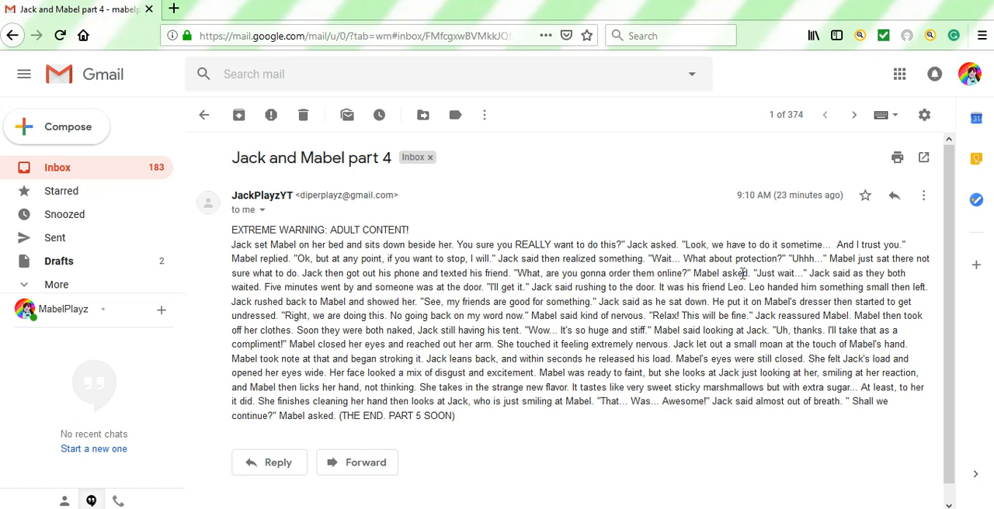
mouse_move(825, 285)
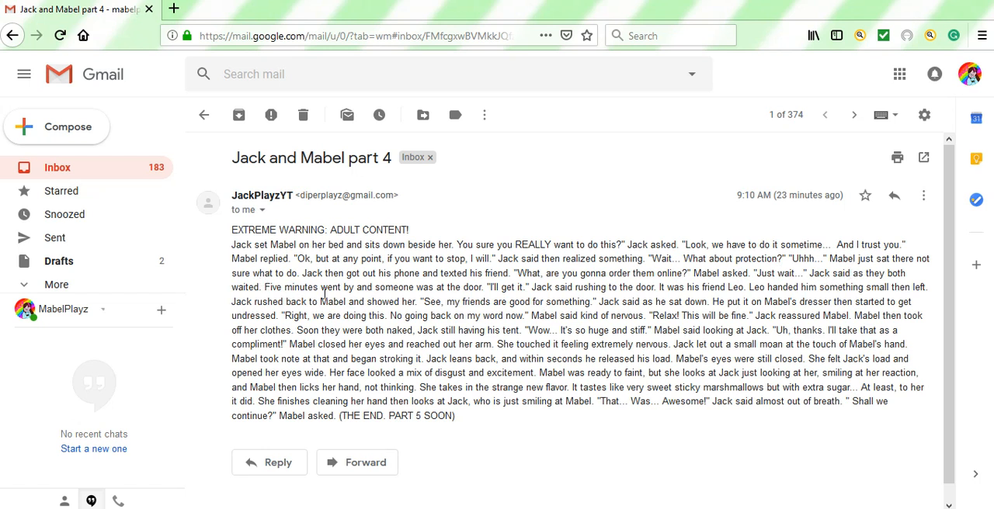
mouse_move(486, 289)
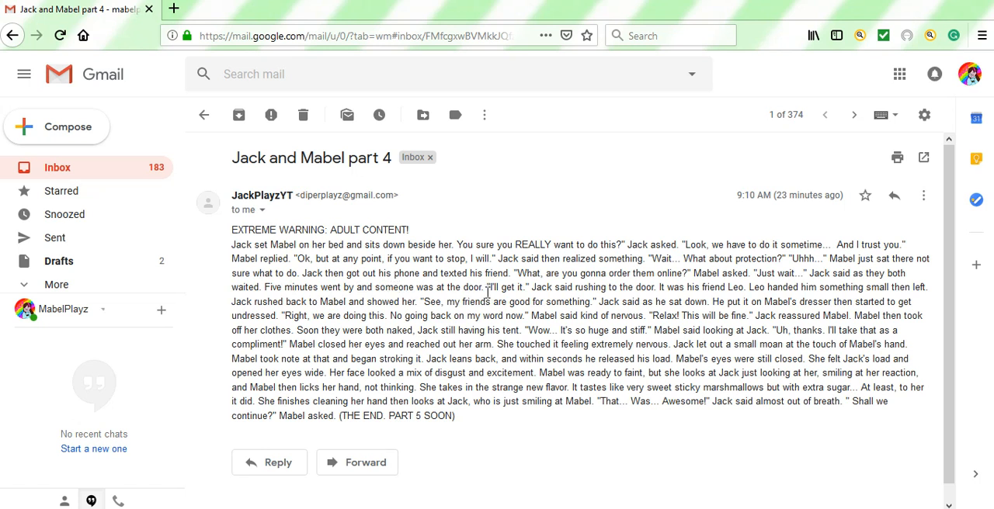
mouse_move(612, 287)
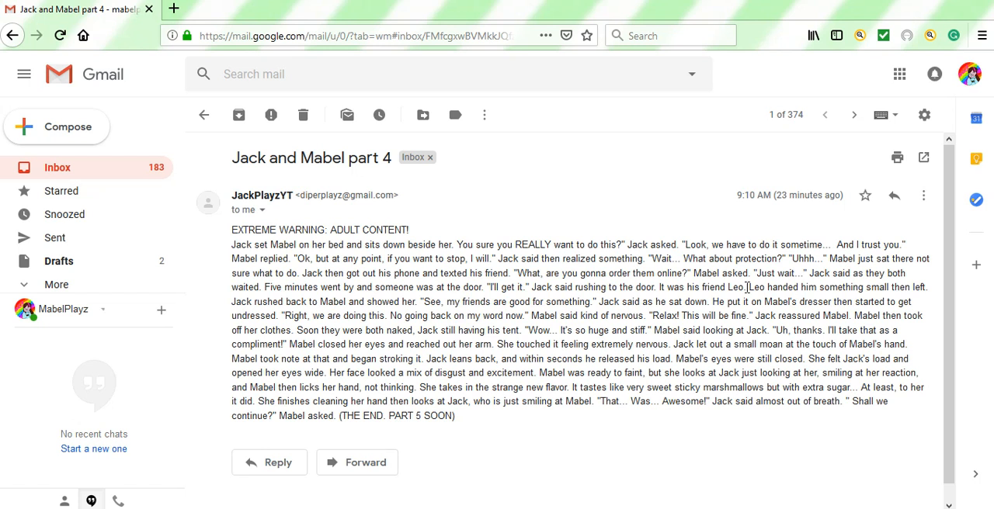
double_click(734, 287)
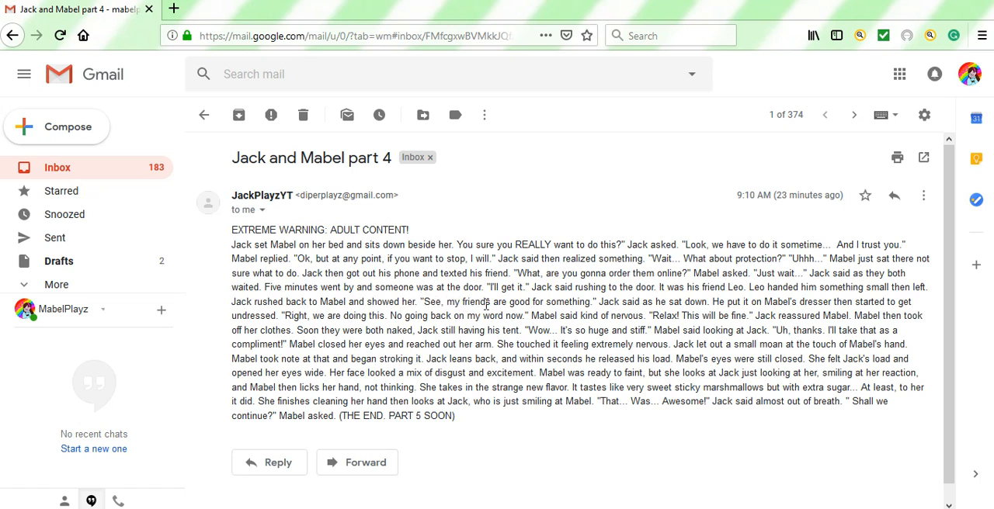
mouse_move(605, 306)
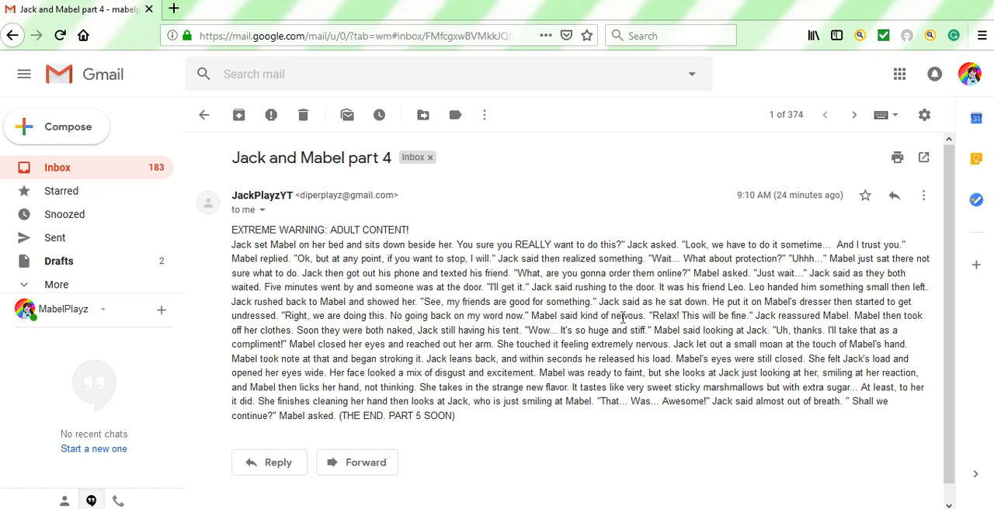
mouse_move(655, 316)
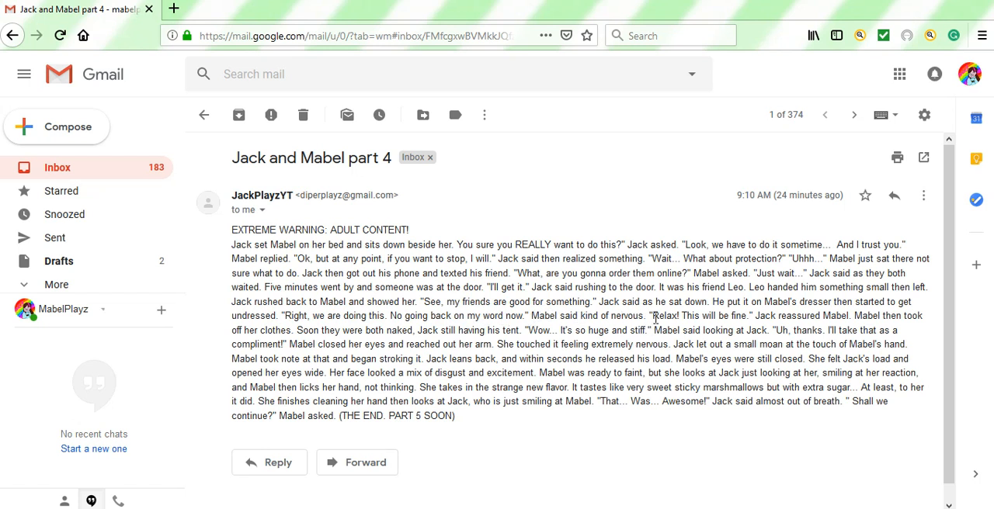
mouse_move(738, 315)
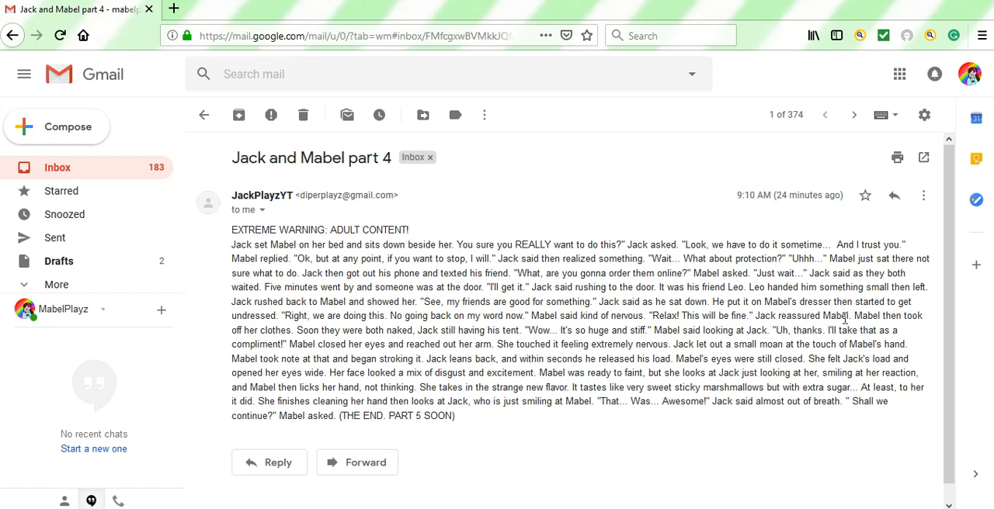
mouse_move(680, 375)
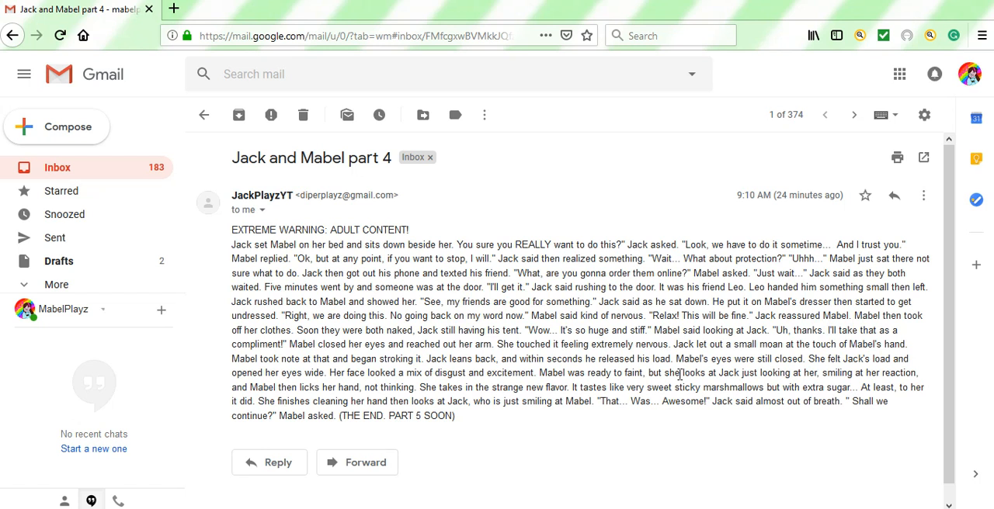
mouse_move(381, 330)
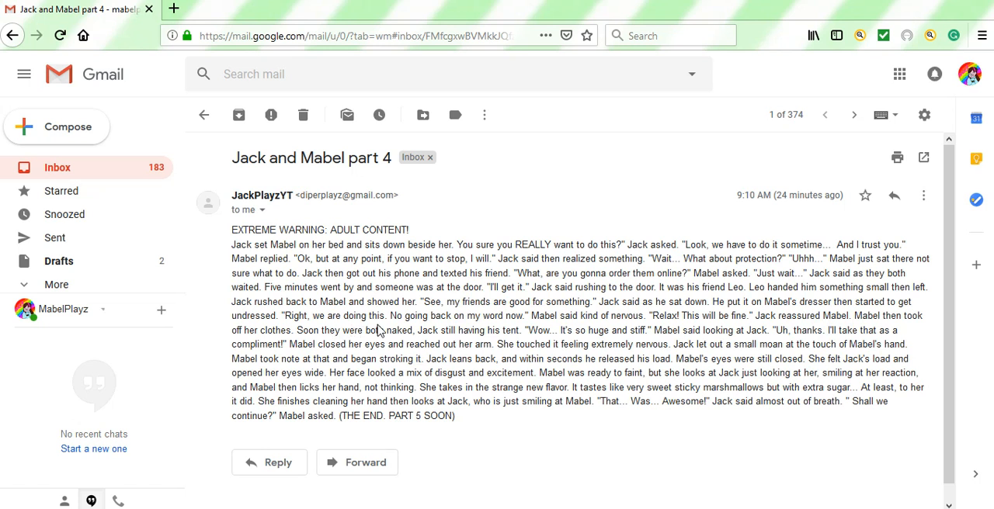
mouse_move(441, 331)
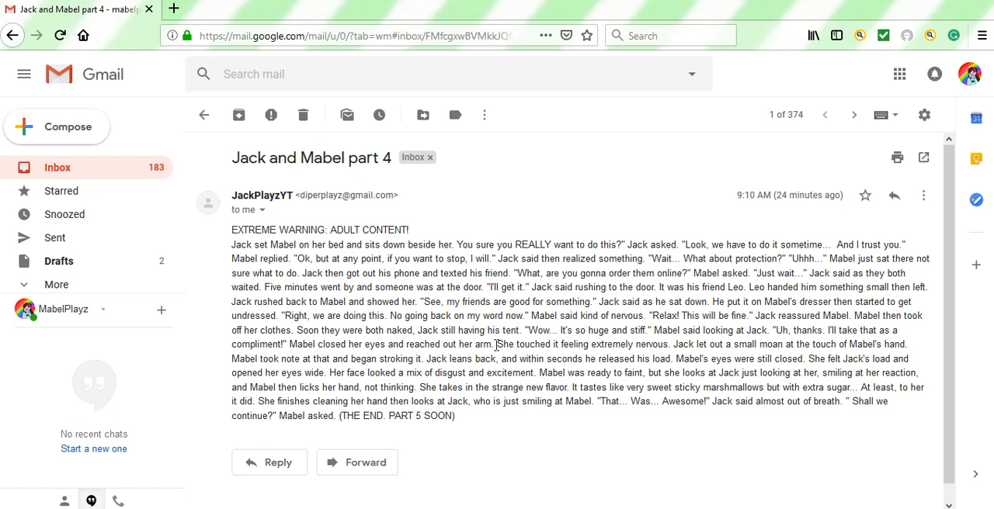
mouse_move(567, 344)
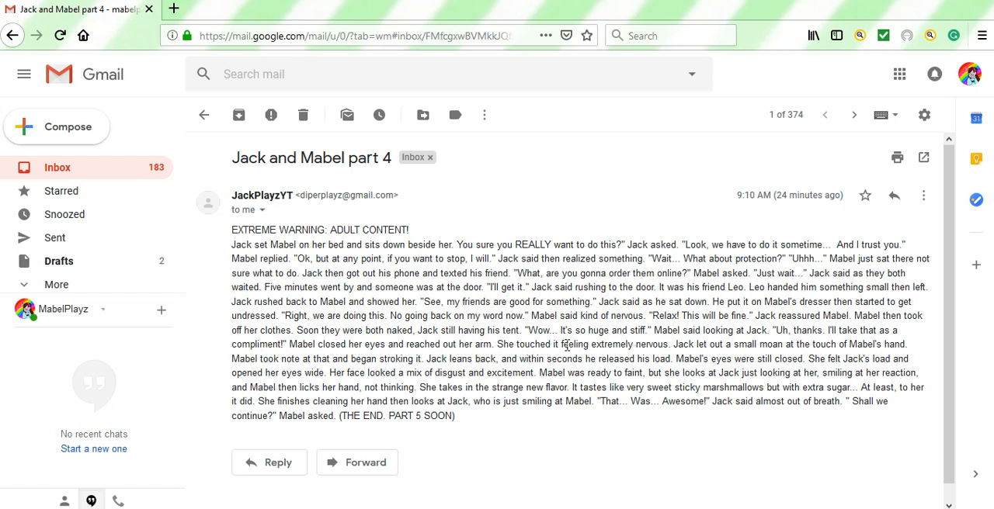
mouse_move(660, 341)
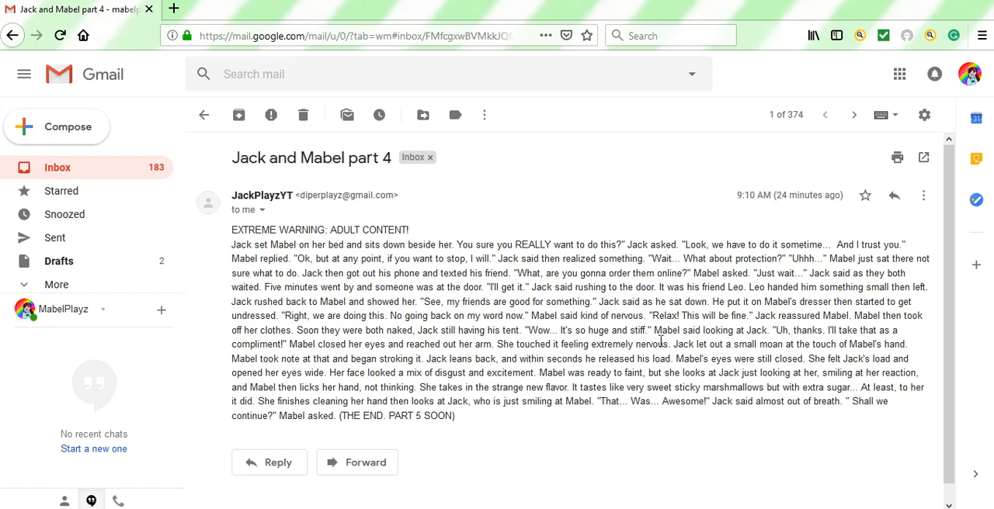
mouse_move(672, 344)
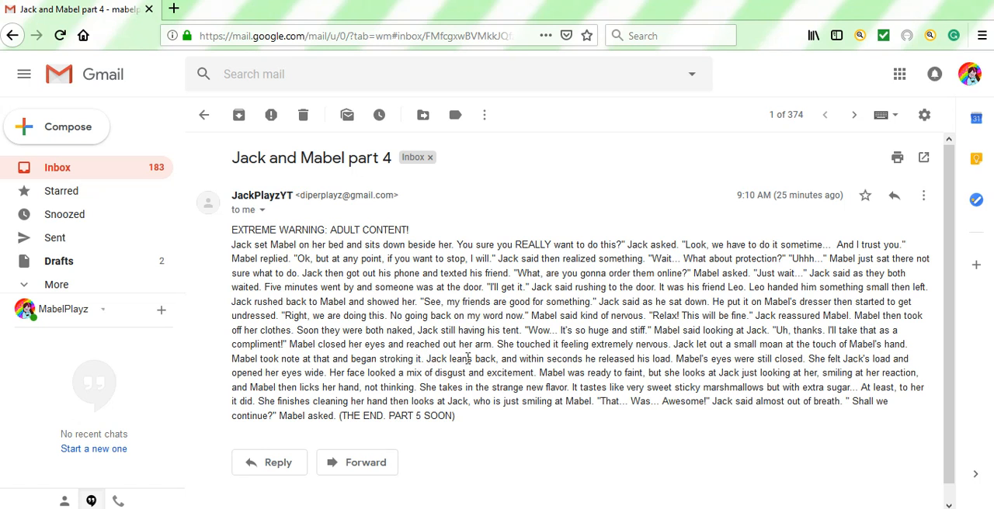
mouse_move(599, 356)
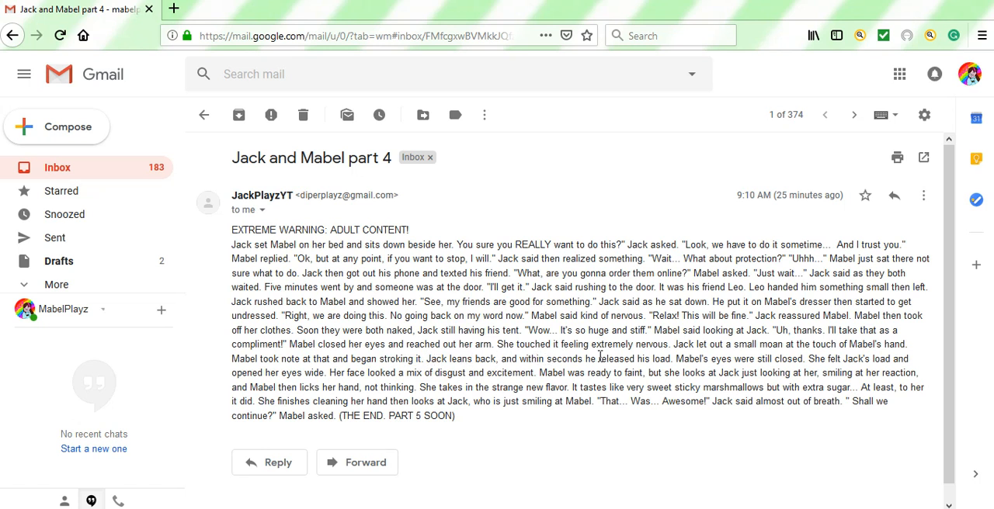
mouse_move(607, 361)
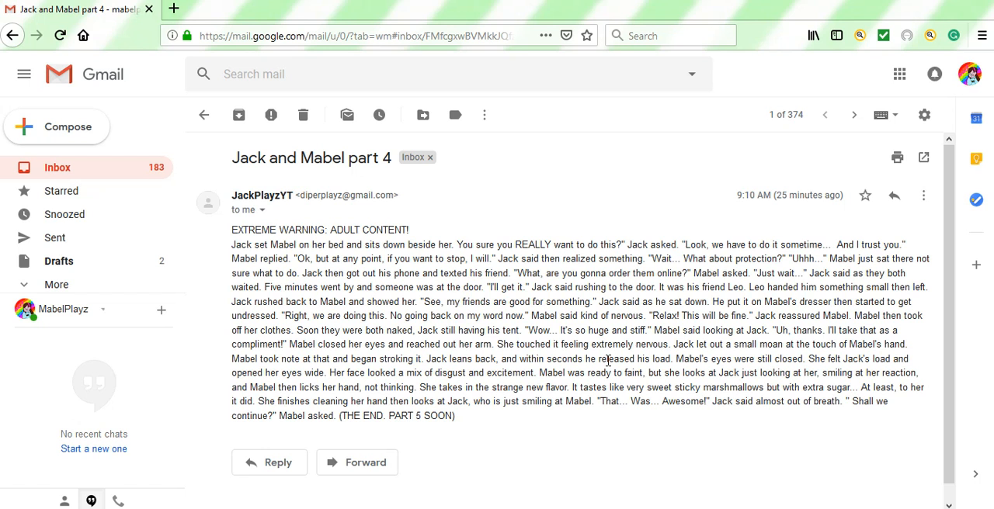
mouse_move(605, 361)
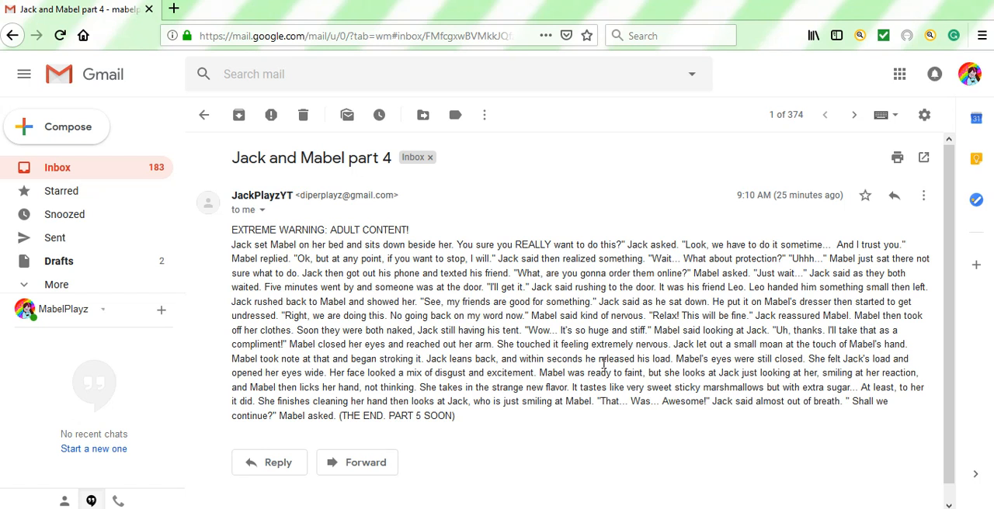
mouse_move(703, 369)
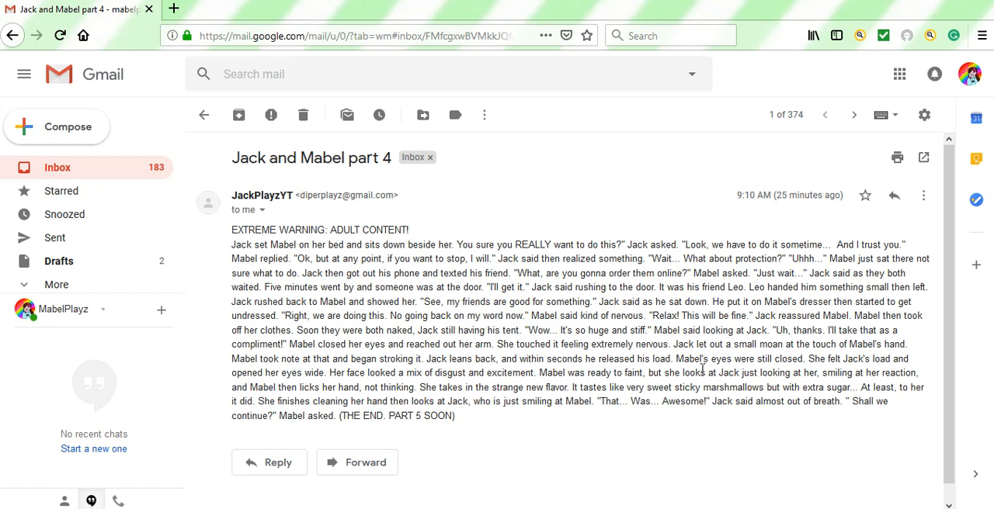
mouse_move(779, 355)
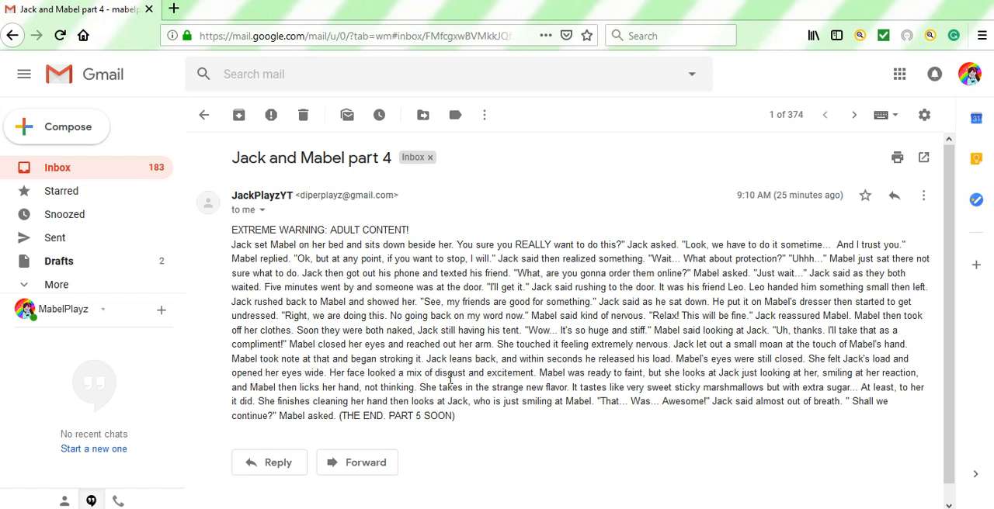
mouse_move(528, 375)
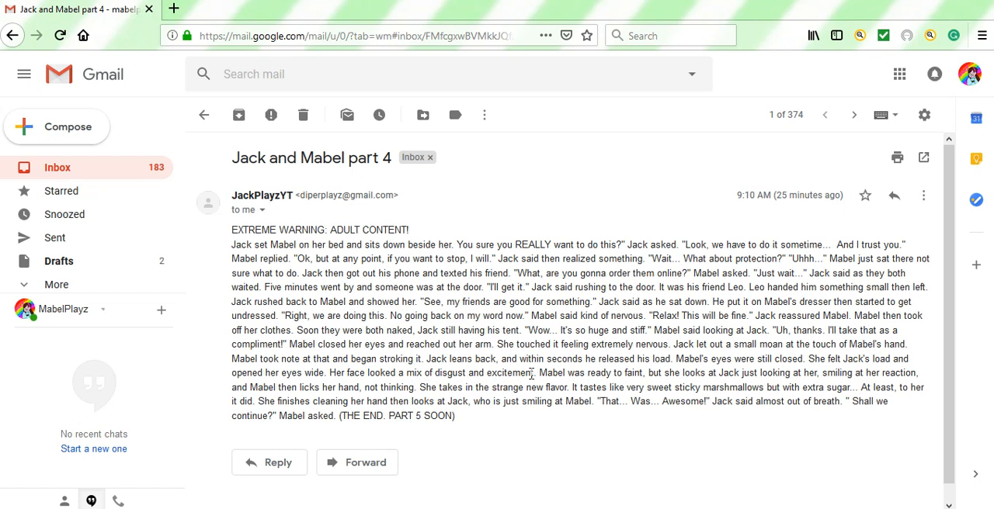
double_click(446, 374)
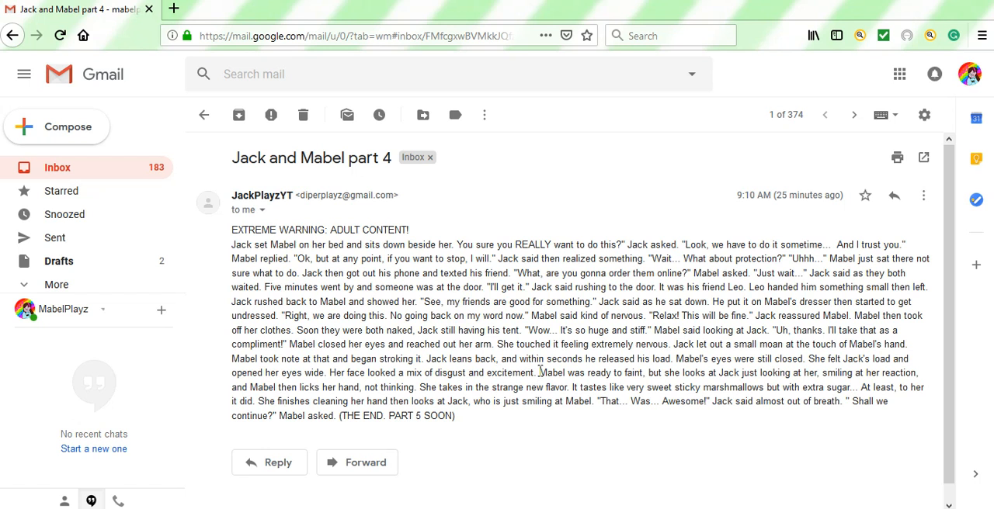
mouse_move(557, 371)
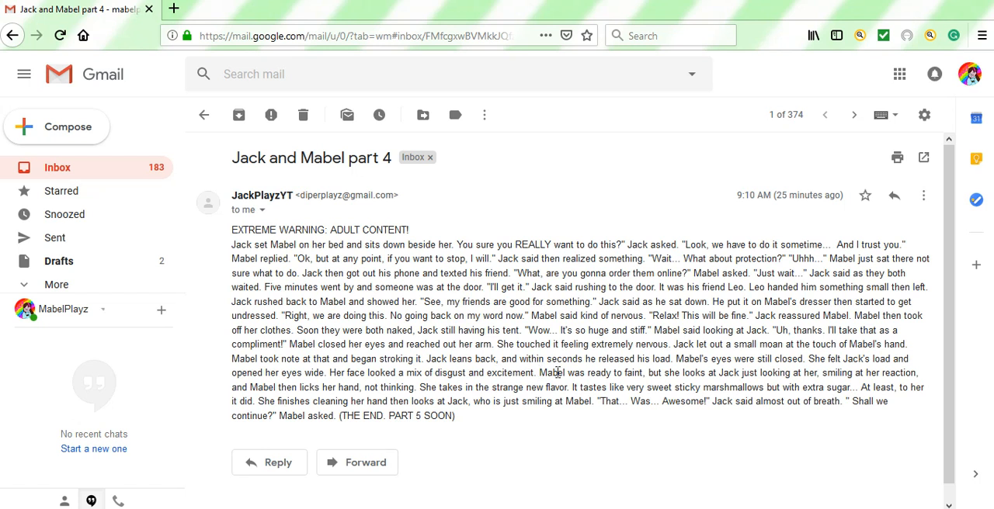
mouse_move(687, 375)
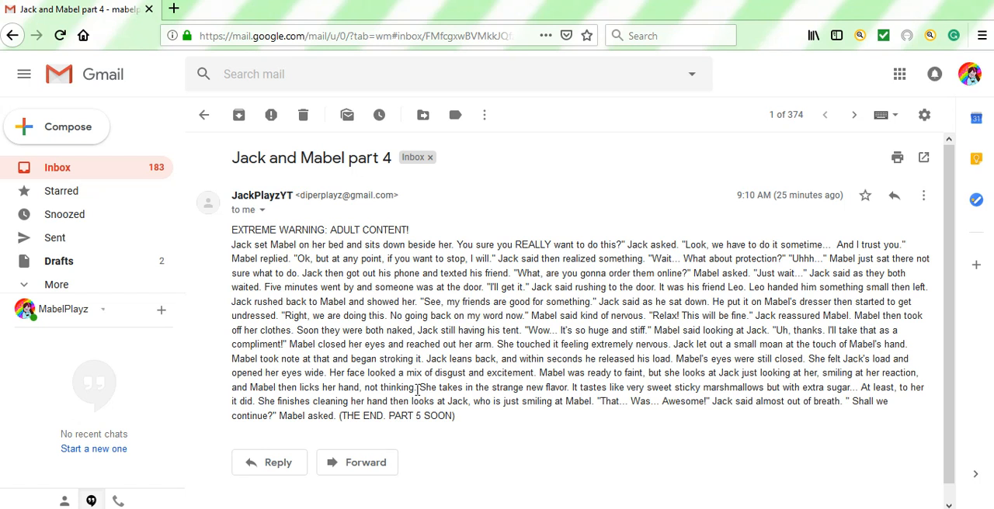
mouse_move(358, 387)
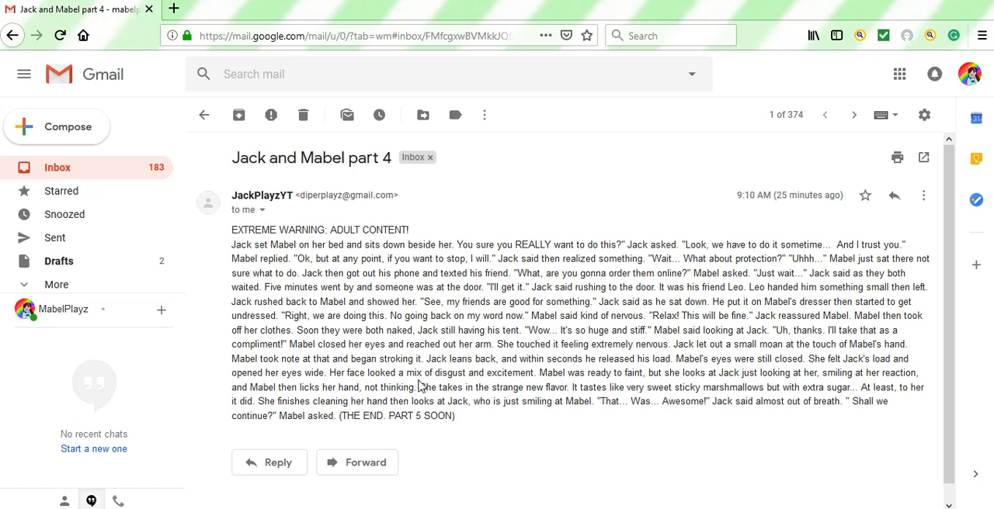
mouse_move(538, 391)
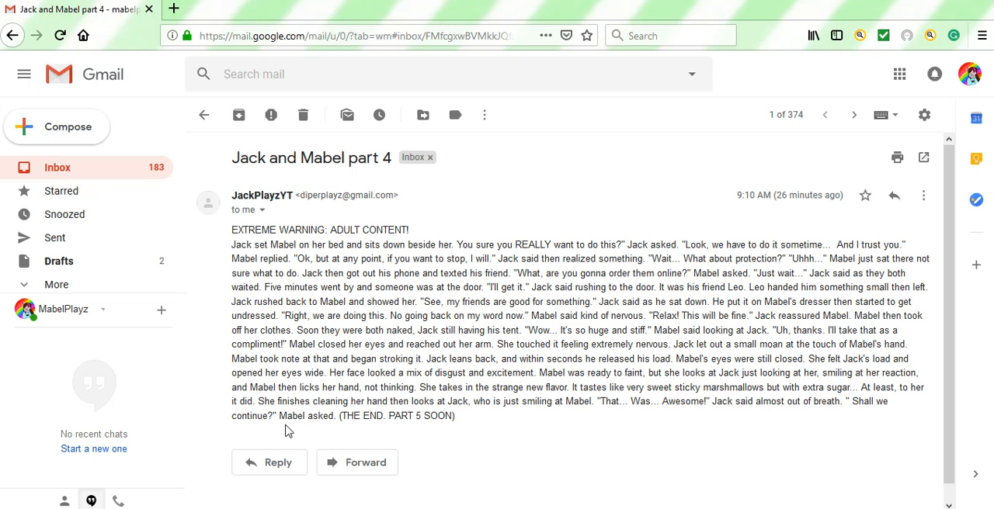
mouse_move(370, 403)
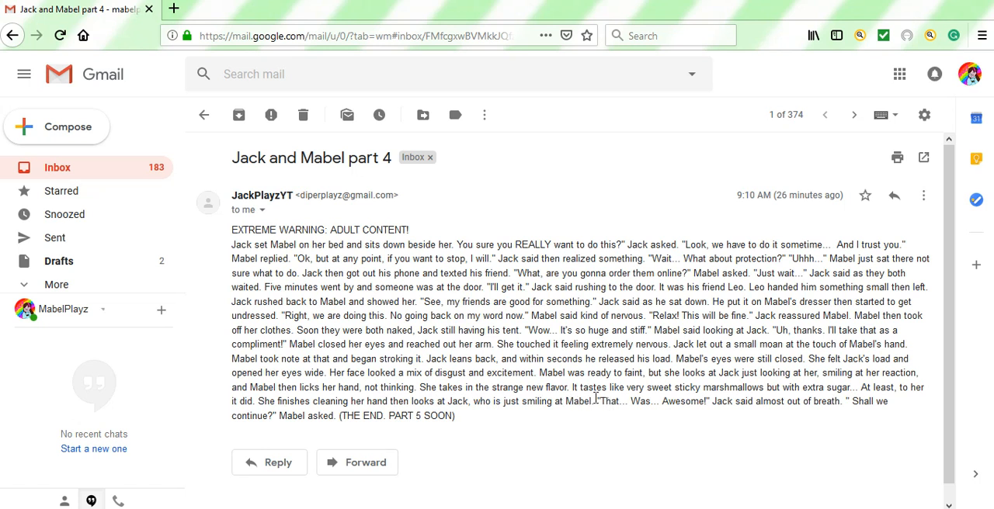
mouse_move(621, 403)
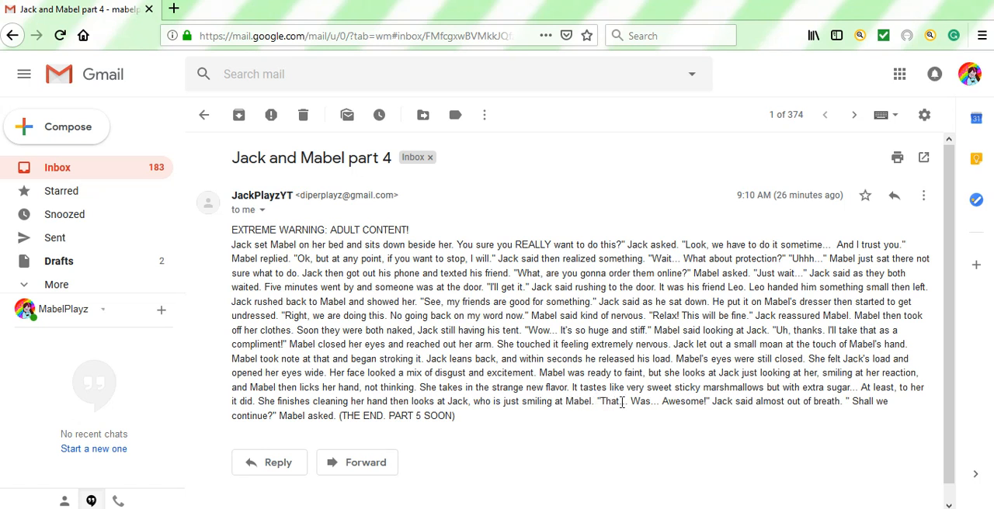
mouse_move(687, 417)
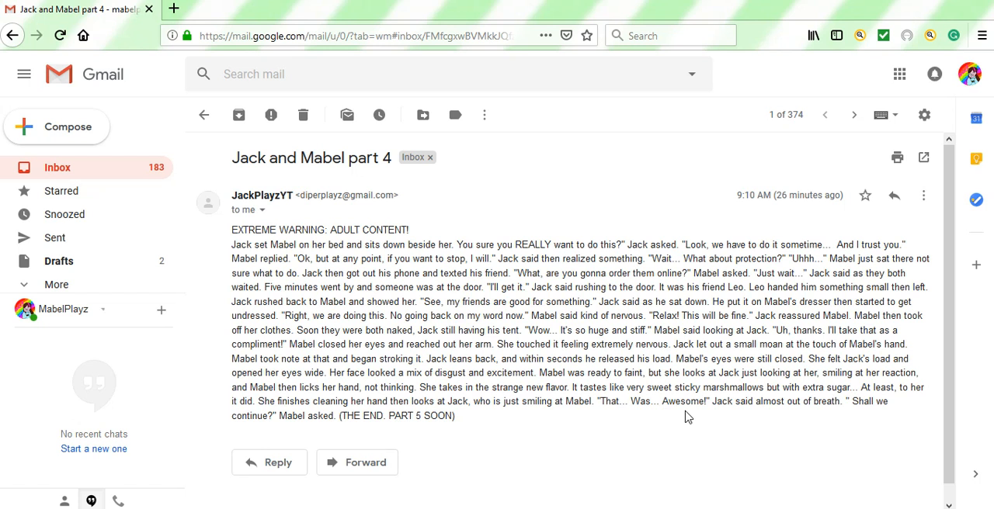
mouse_move(804, 414)
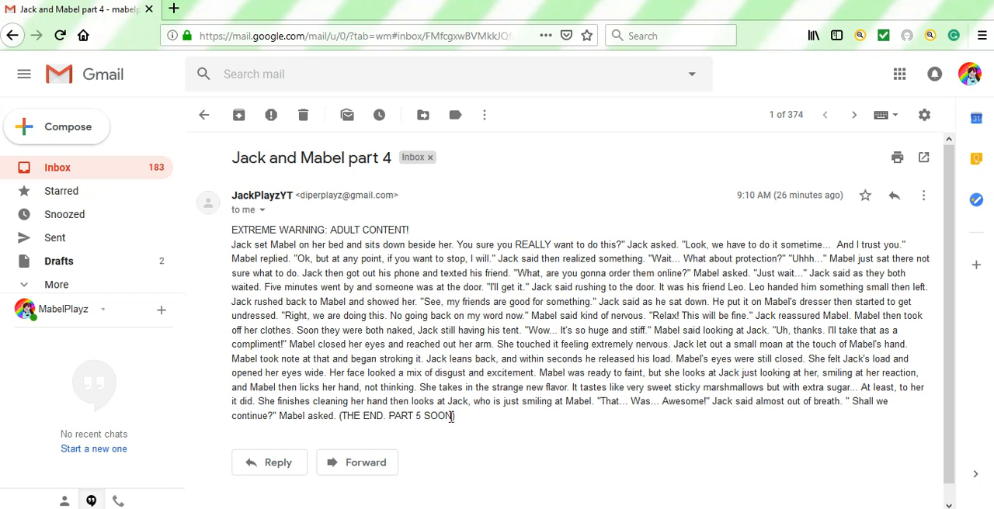
double_click(438, 416)
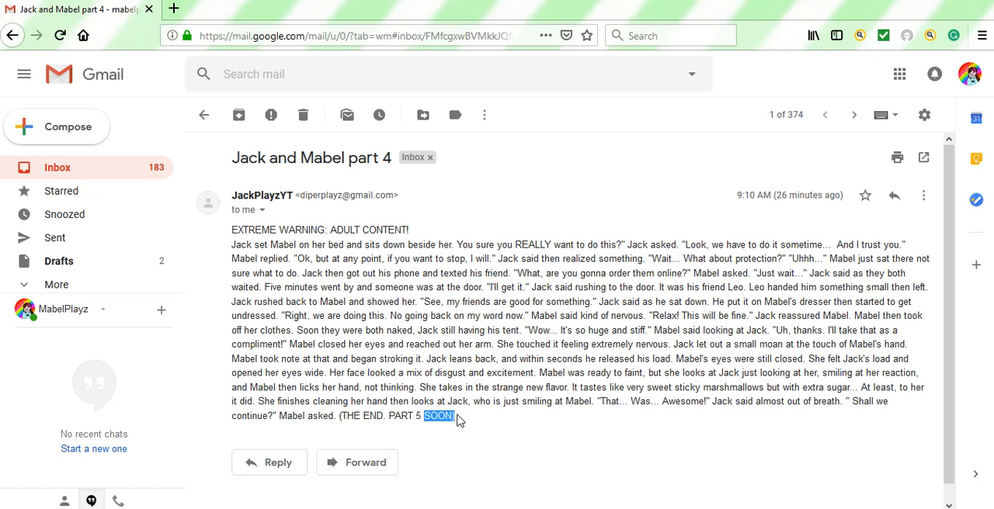
left_click(458, 415)
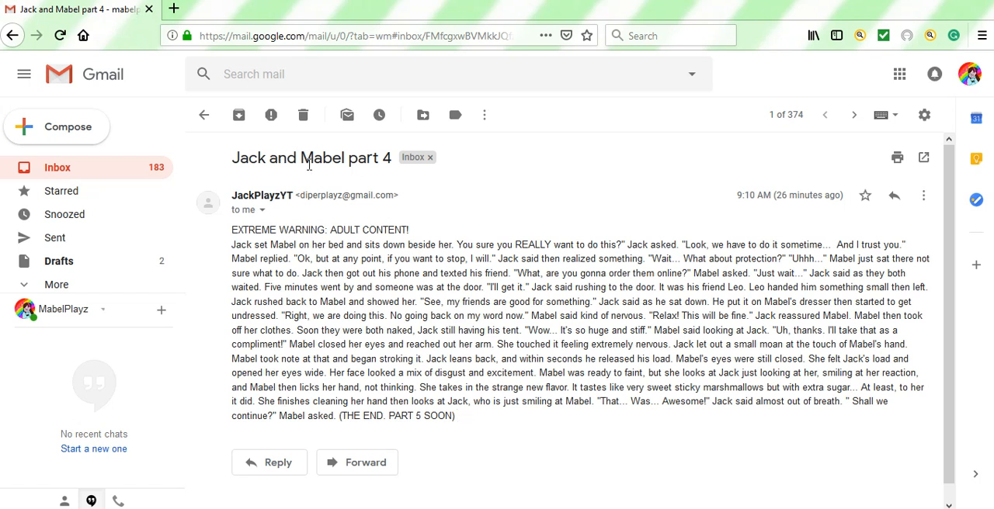
mouse_move(481, 176)
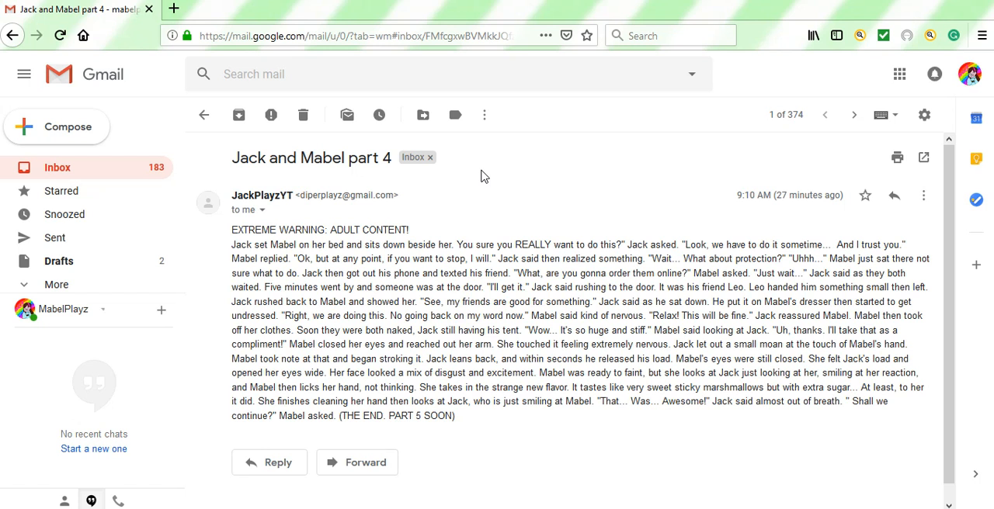
mouse_move(505, 159)
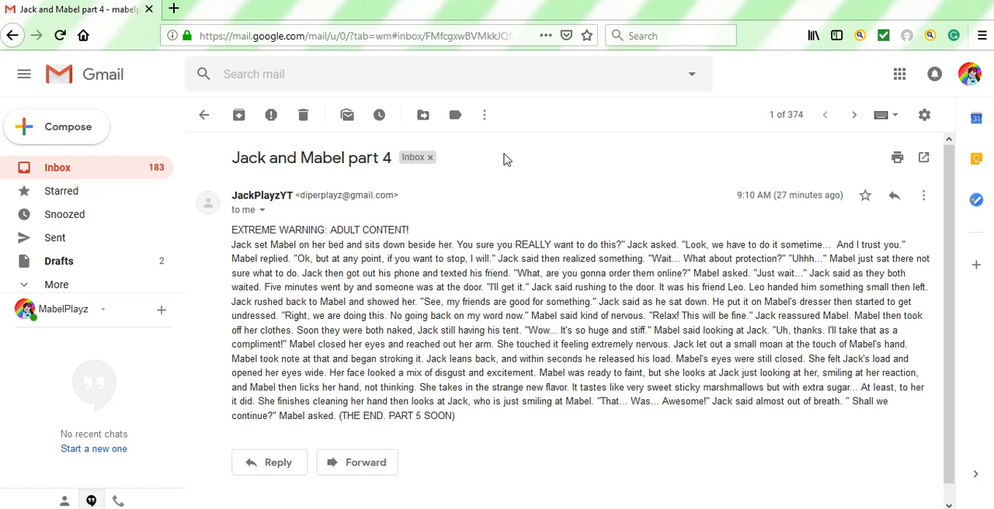